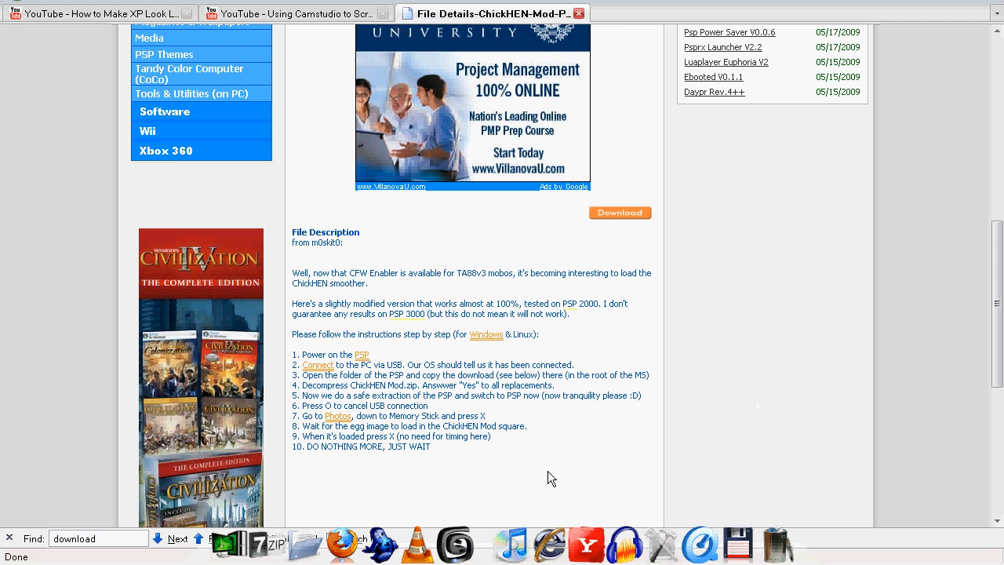
- Scroll through the QJ.net ChickHEN Mod page to find the download link
{"action": "scroll", "scroll_direction": "up", "scroll_amount": 3}
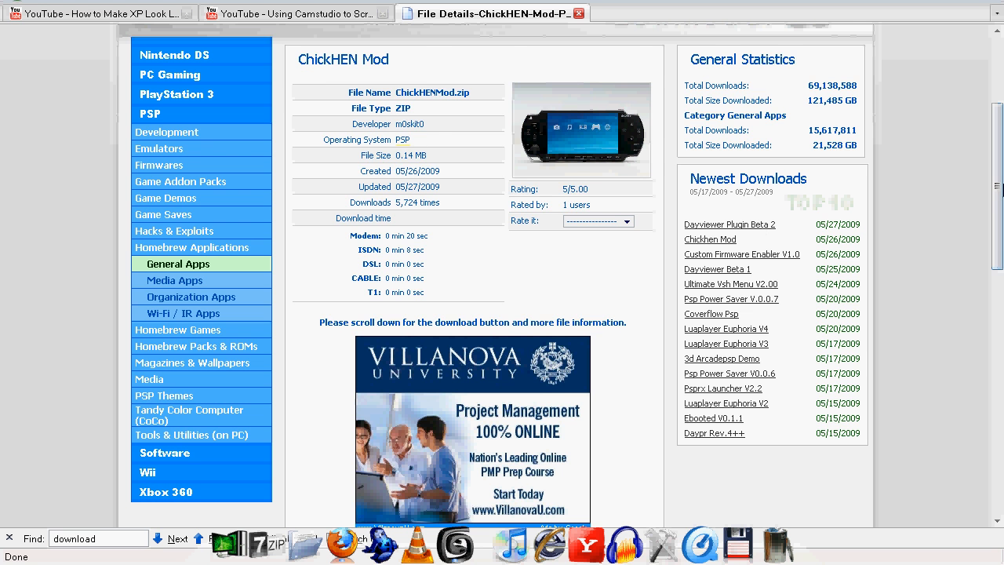
{"action": "scroll", "scroll_direction": "down", "scroll_amount": 3}
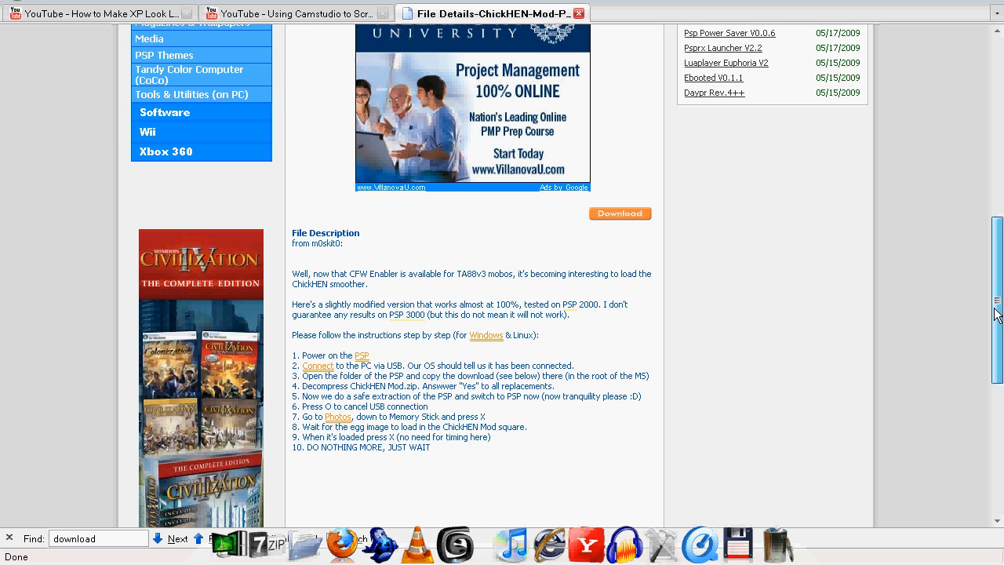
{"action": "scroll", "scroll_direction": "down", "scroll_amount": 3}
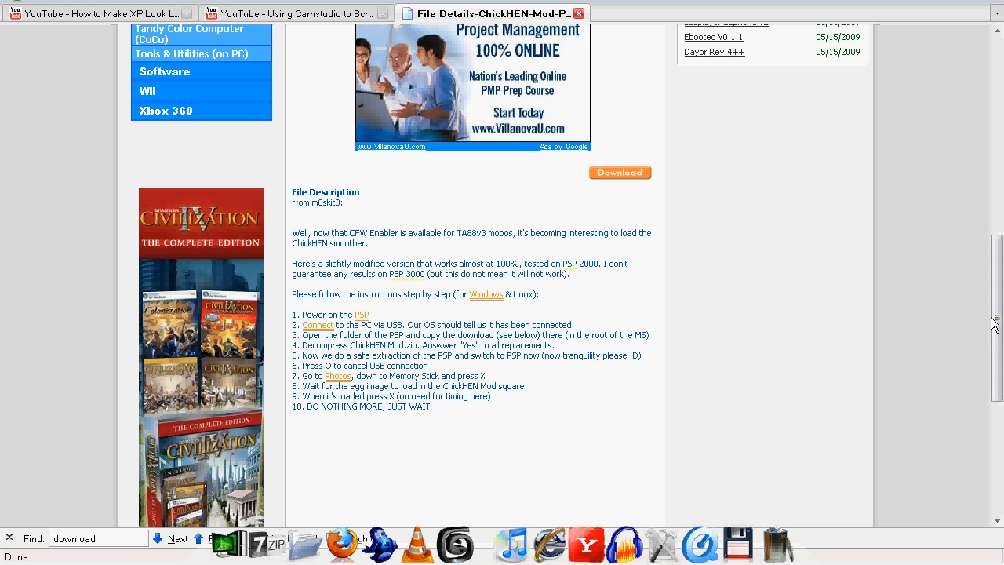
{"action": "mouse_move", "coordinate": [324, 321]}
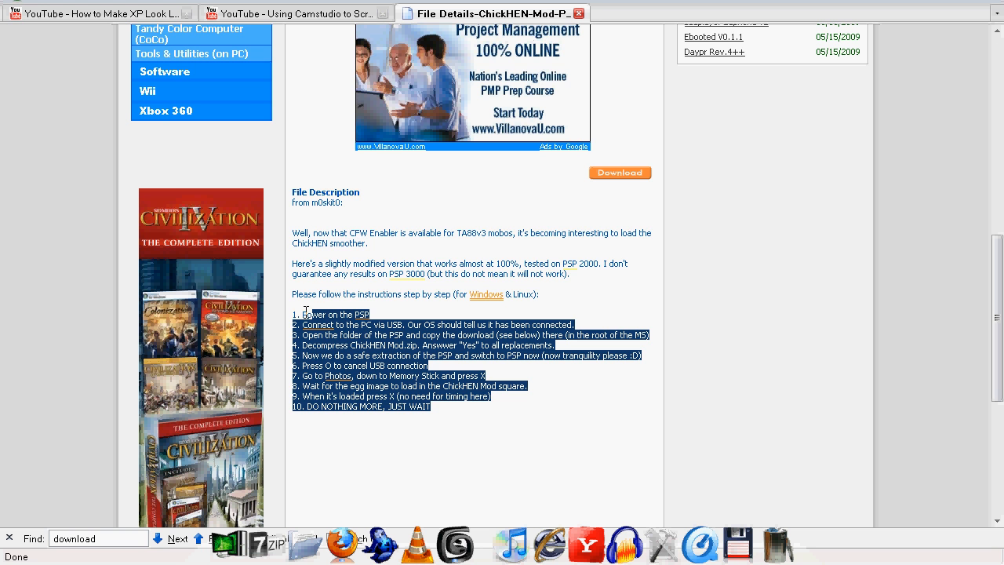
{"action": "left_click", "coordinate": [297, 310]}
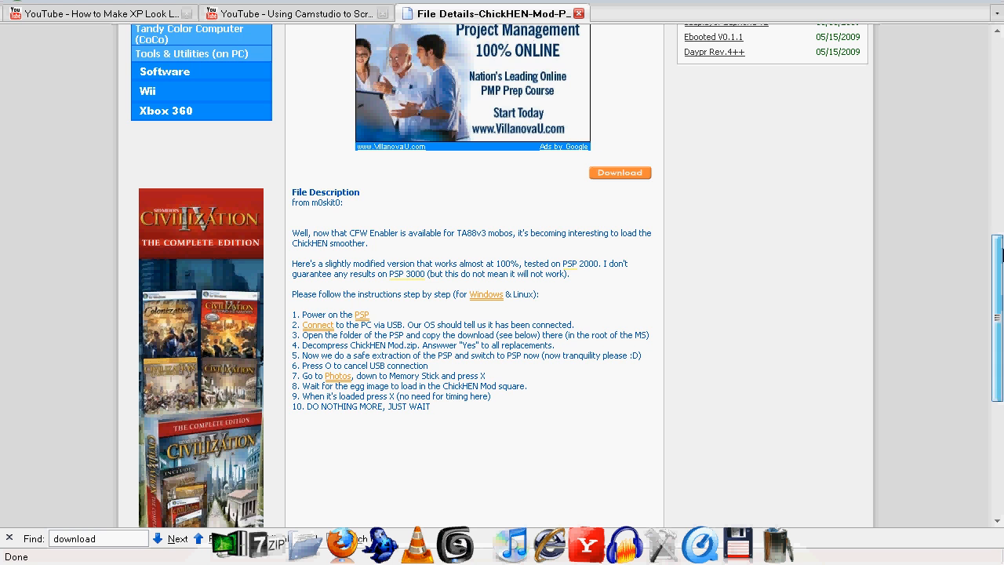
{"action": "scroll", "scroll_direction": "up", "scroll_amount": 3}
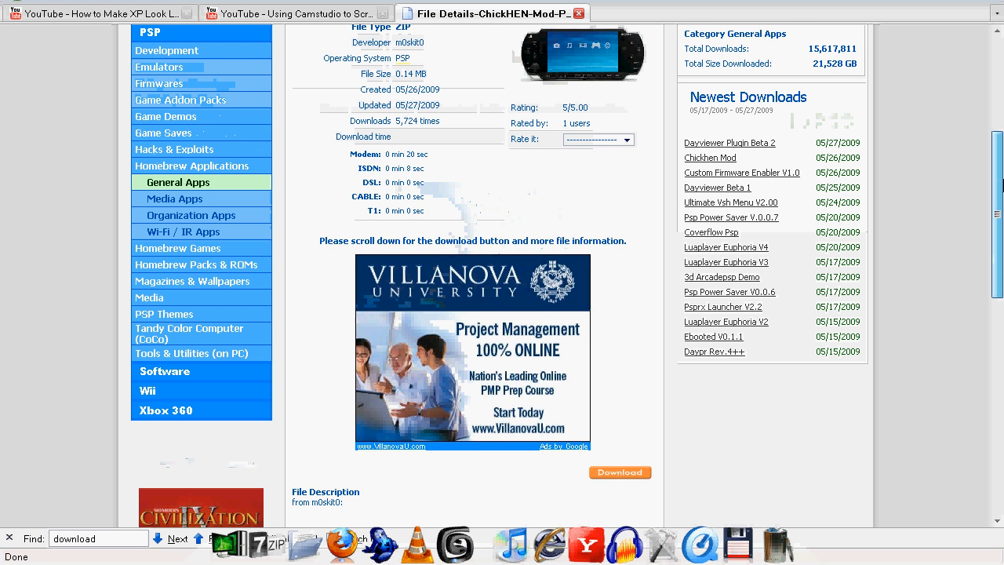
{"action": "scroll", "scroll_direction": "up", "scroll_amount": 3}
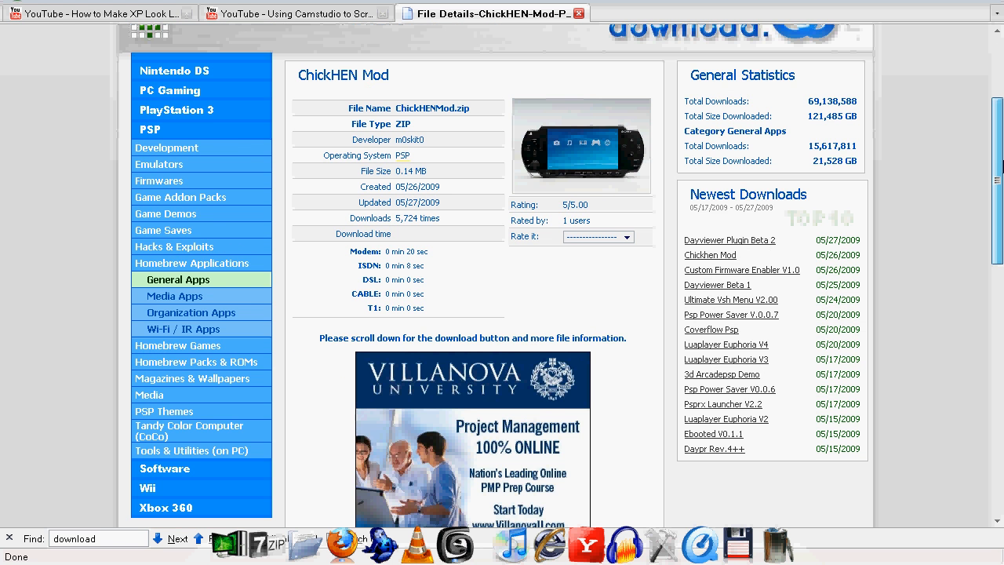
{"action": "scroll", "scroll_direction": "down", "scroll_amount": 3}
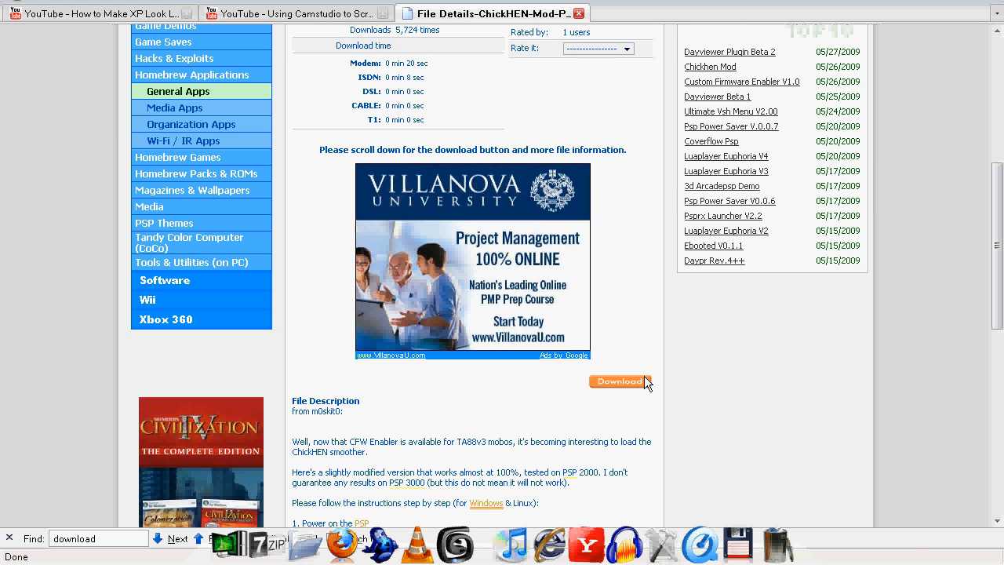
- Download and save 27120_ChickHENMod.zip, then close the Downloads list
{"action": "left_click", "coordinate": [619, 381]}
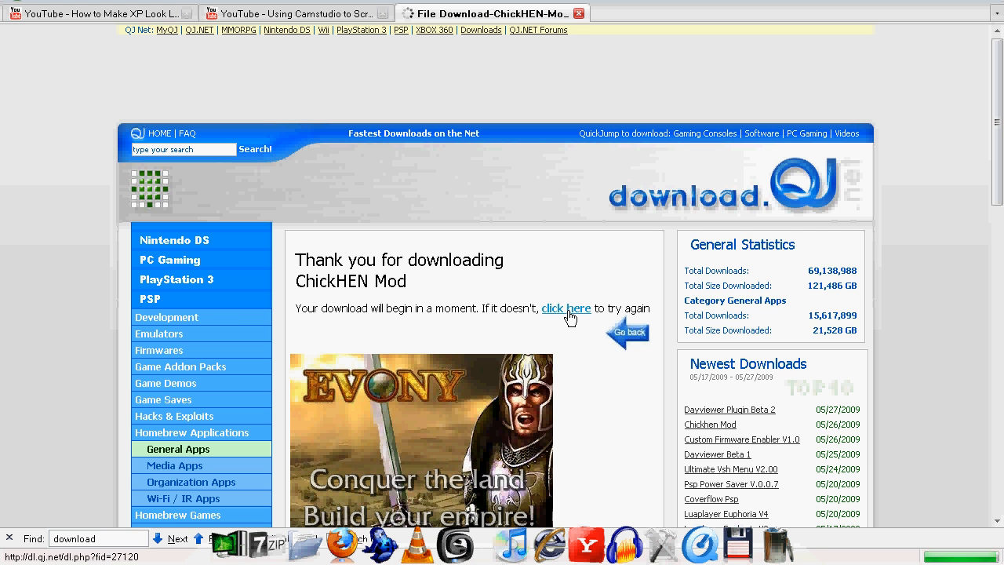
{"action": "left_click", "coordinate": [565, 307]}
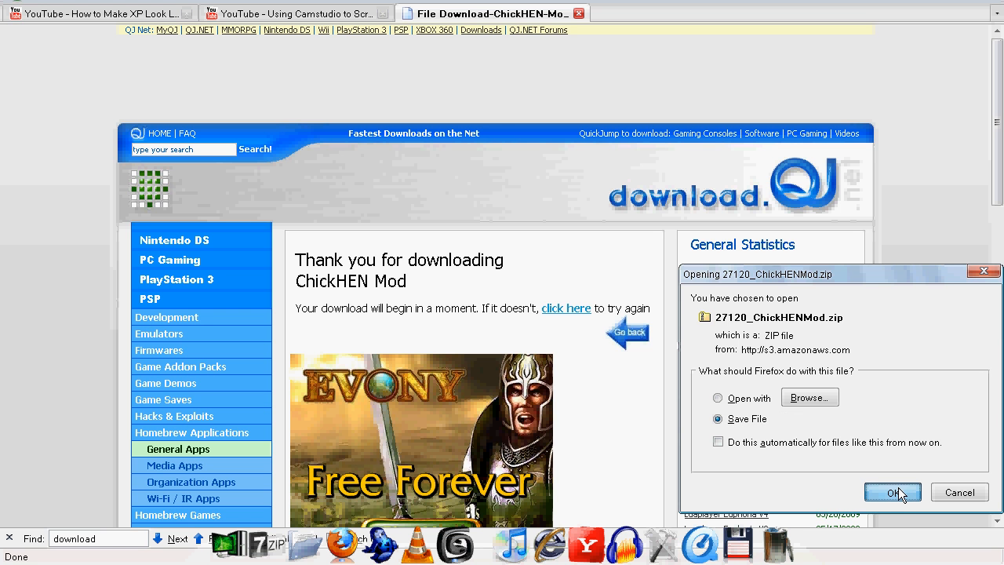
{"action": "left_click", "coordinate": [893, 492]}
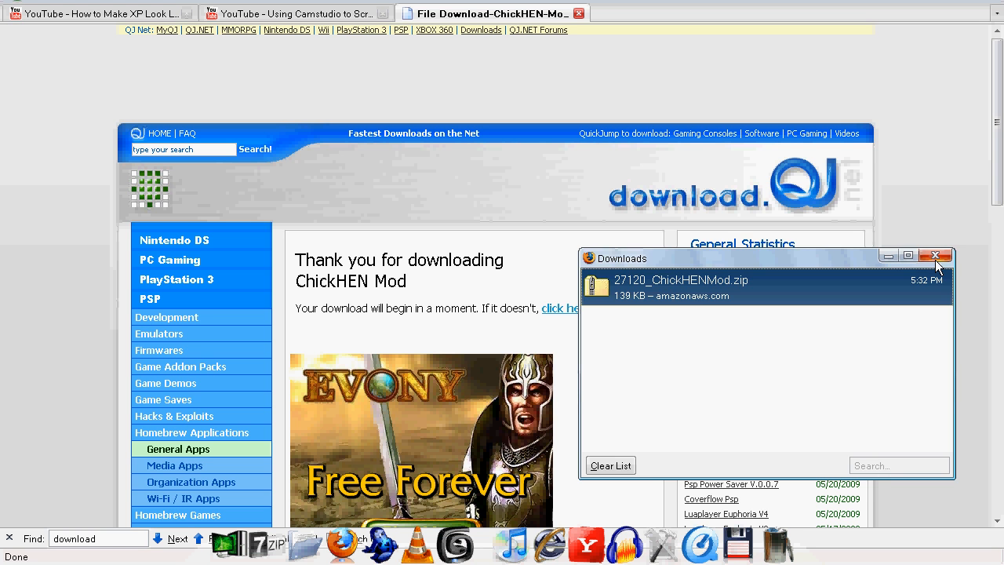
{"action": "left_click", "coordinate": [936, 256]}
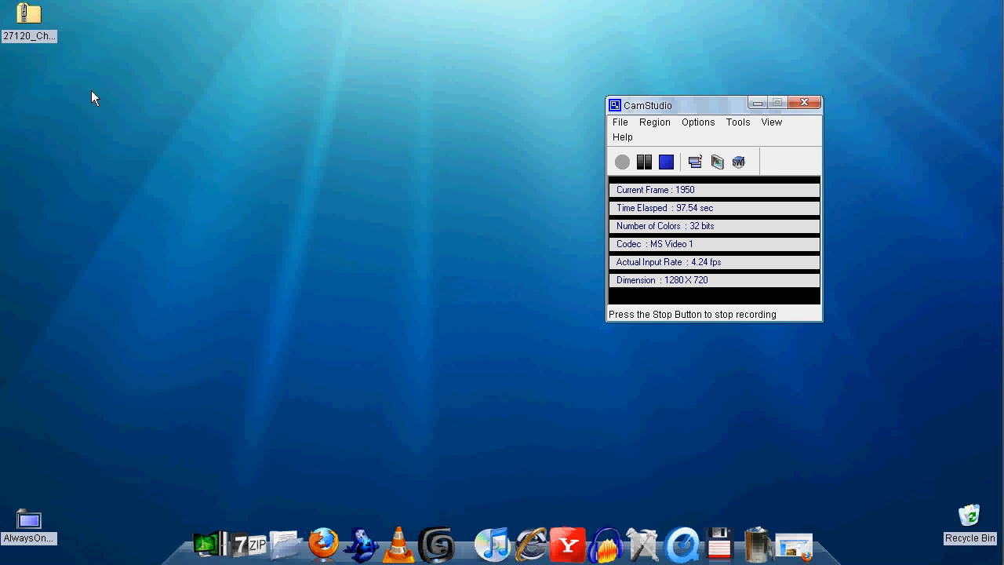
- Move the downloaded ChickHEN Mod zip toward the desktop centre and select it
{"action": "left_click_drag", "start_coordinate": [29, 20], "coordinate": [373, 71]}
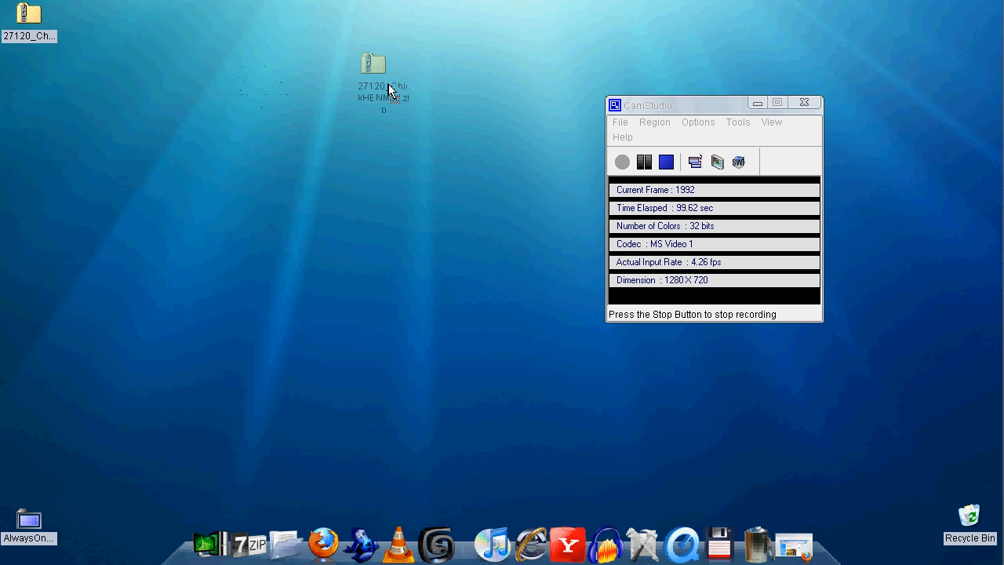
{"action": "left_click", "coordinate": [381, 75]}
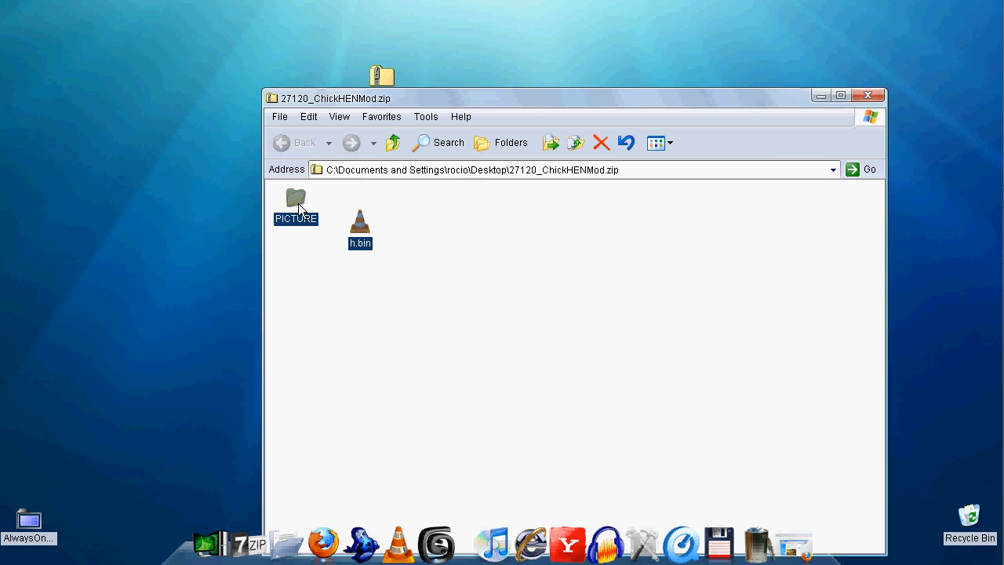
- Open the zip's PICTURE folder and accept the security warning to extract it
{"action": "double_click", "coordinate": [296, 201]}
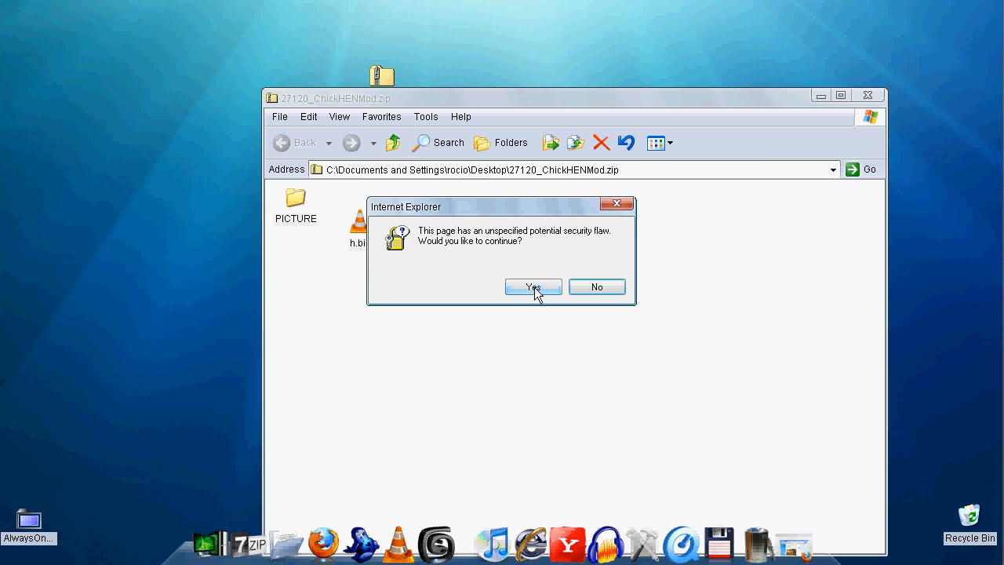
{"action": "left_click", "coordinate": [533, 287]}
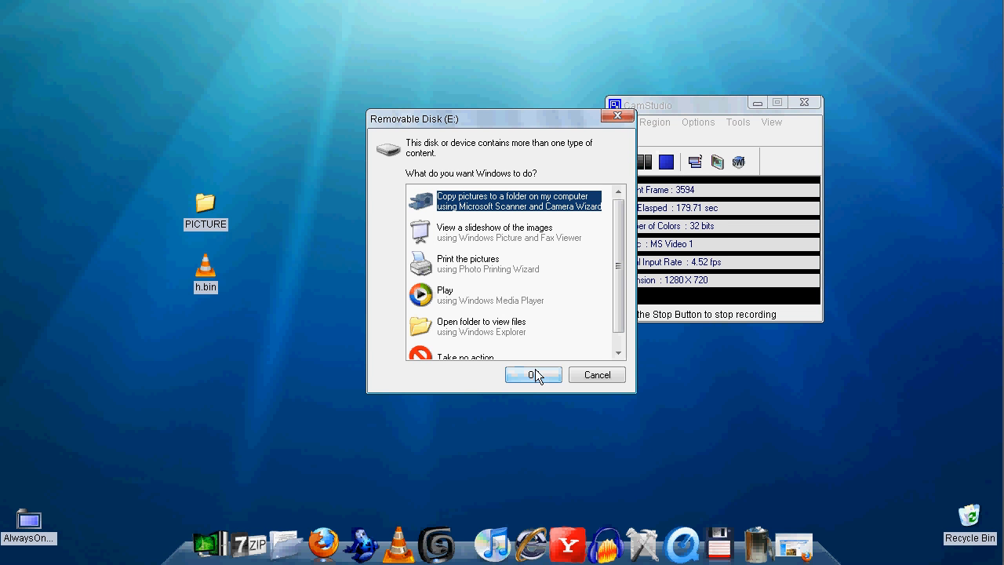
{"action": "mouse_move", "coordinate": [597, 374]}
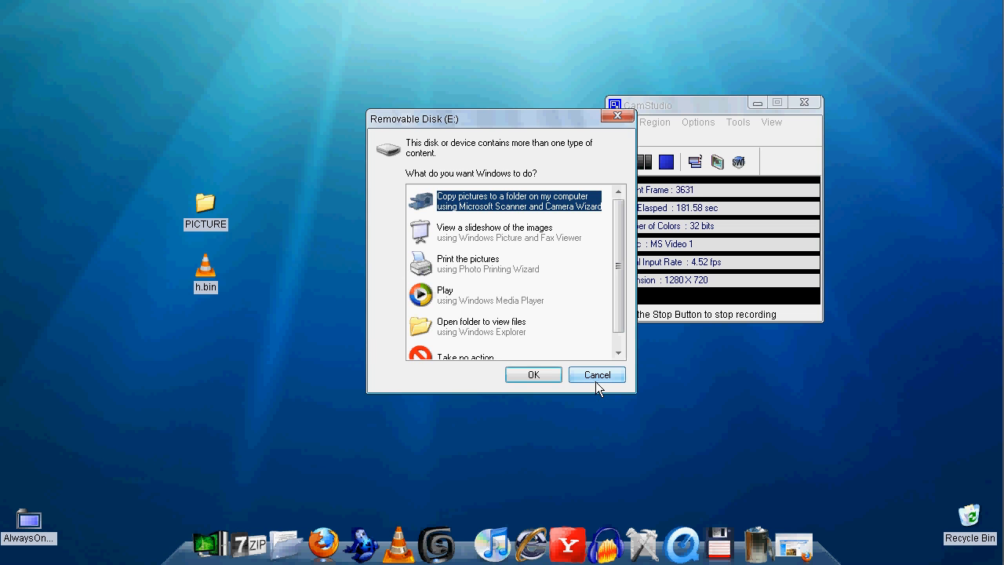
- Dismiss AutoPlay and open Removable Disk (E:) from My Computer
{"action": "left_click", "coordinate": [597, 374]}
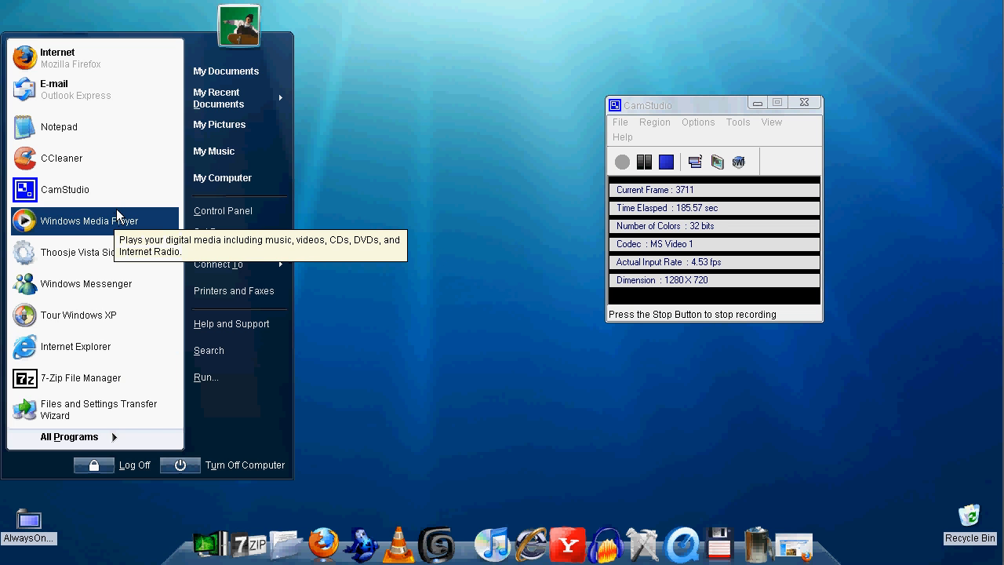
{"action": "left_click", "coordinate": [222, 178]}
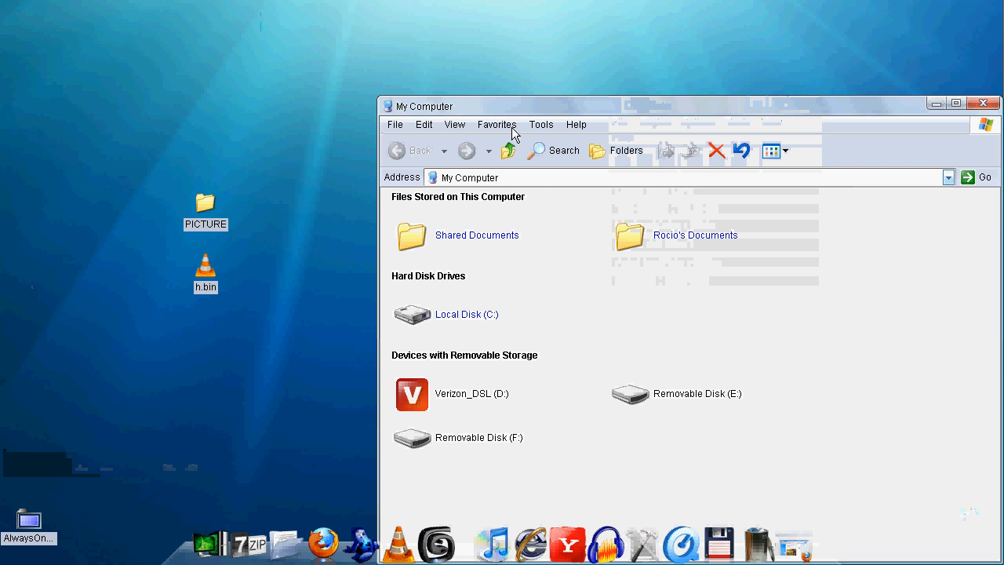
{"action": "mouse_move", "coordinate": [556, 127]}
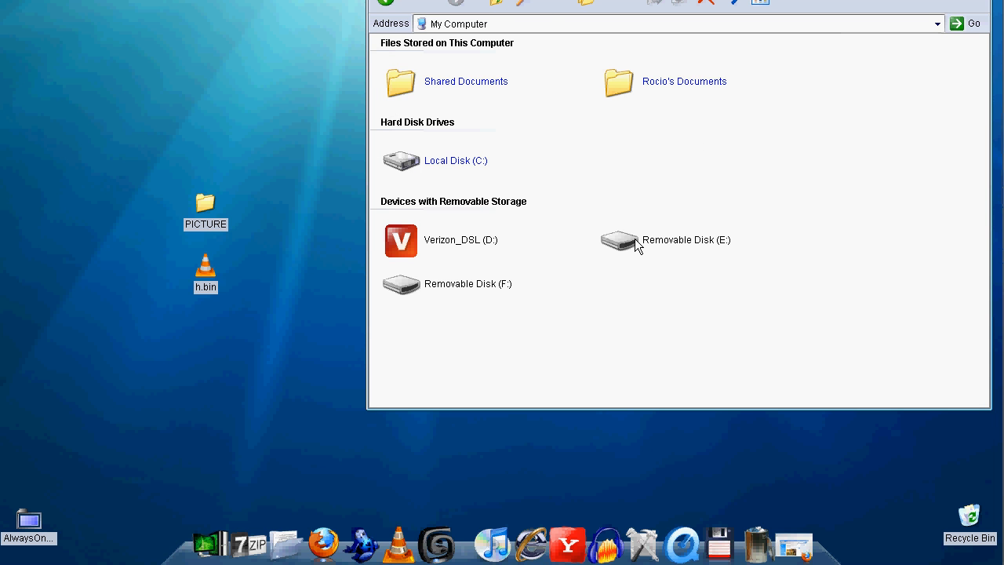
{"action": "double_click", "coordinate": [619, 240]}
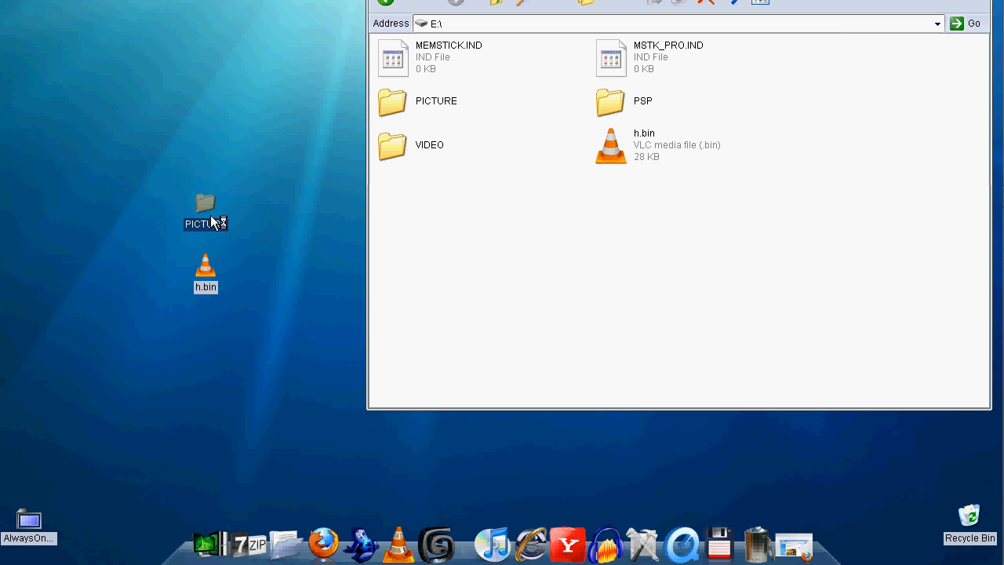
- Check the extracted PICTURE folder and replace all ChickHEN Mod files on E:
{"action": "double_click", "coordinate": [205, 206]}
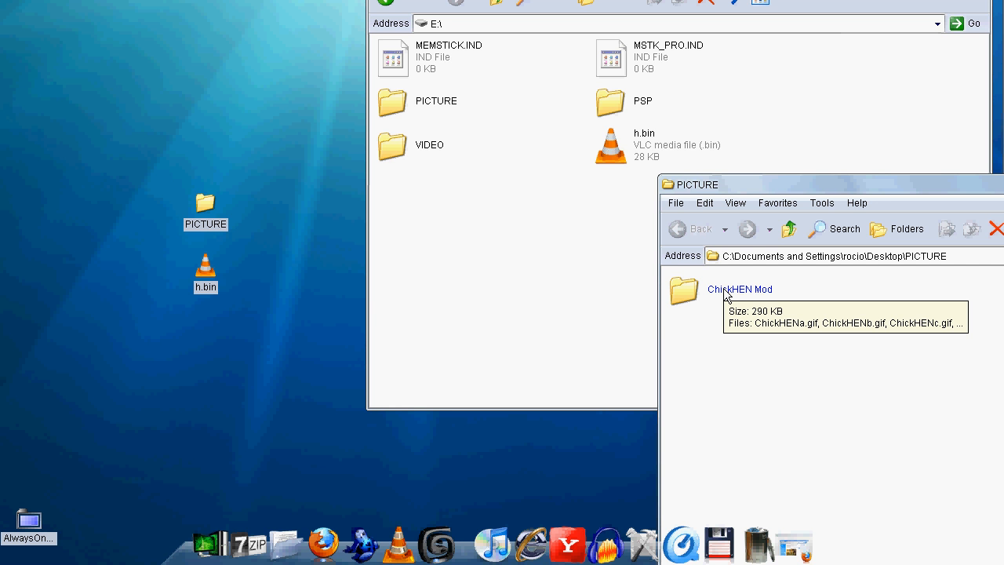
{"action": "mouse_move", "coordinate": [545, 259]}
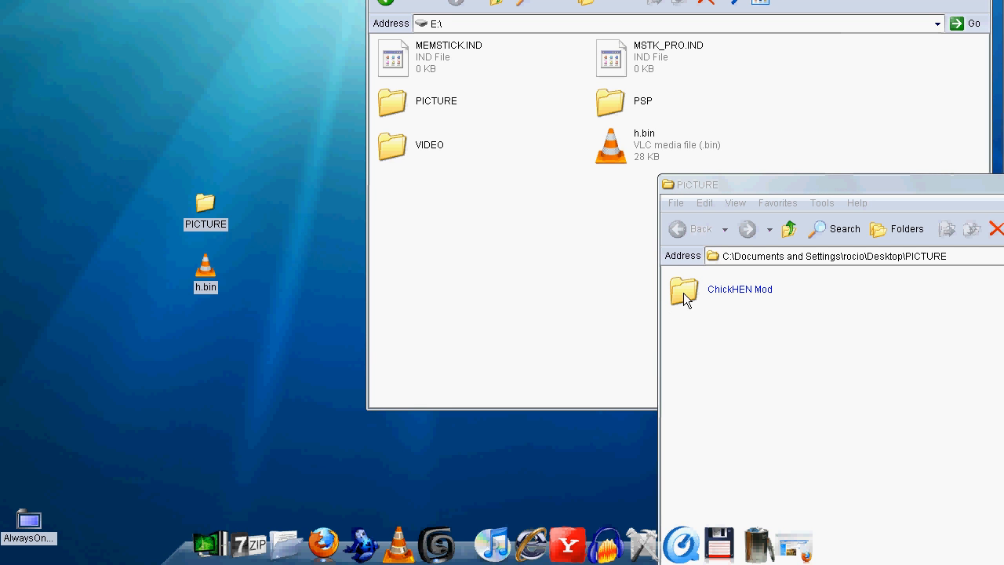
{"action": "mouse_move", "coordinate": [741, 320]}
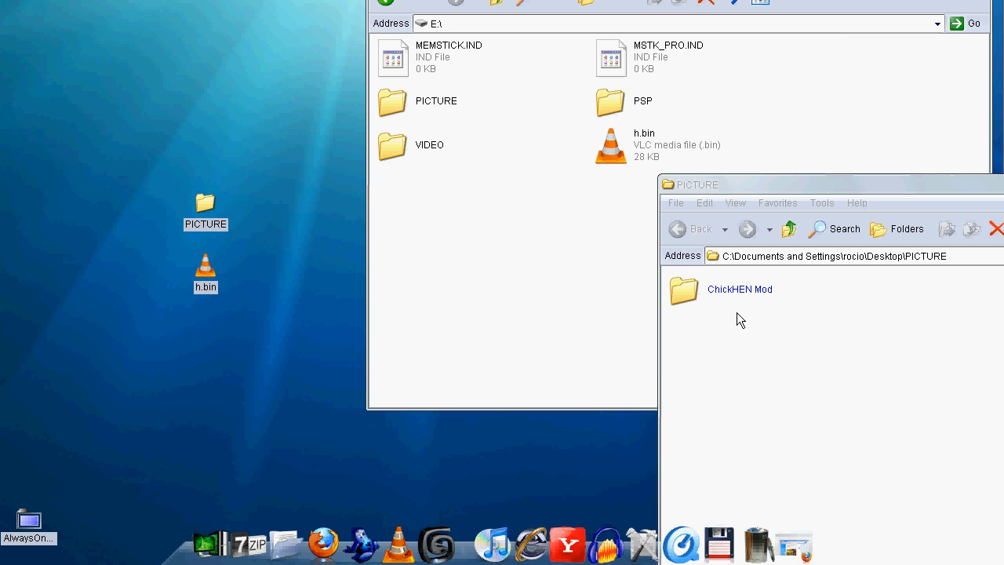
{"action": "mouse_move", "coordinate": [743, 314]}
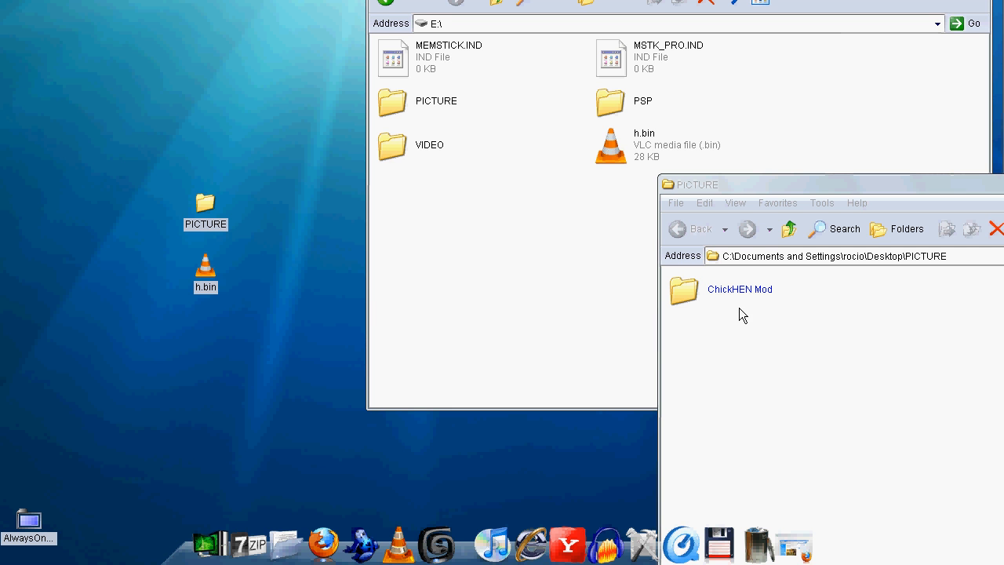
{"action": "mouse_move", "coordinate": [568, 141]}
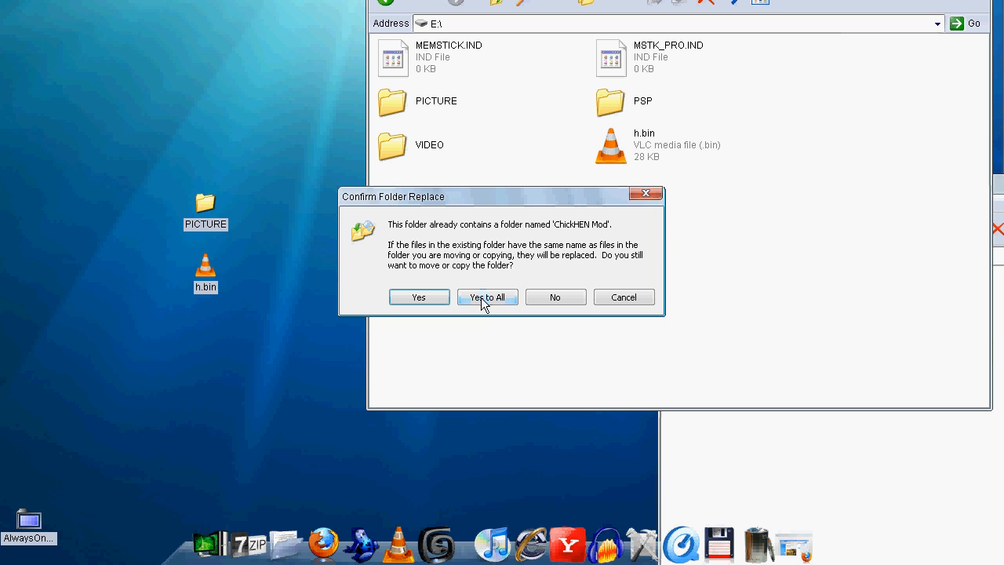
{"action": "left_click", "coordinate": [487, 296]}
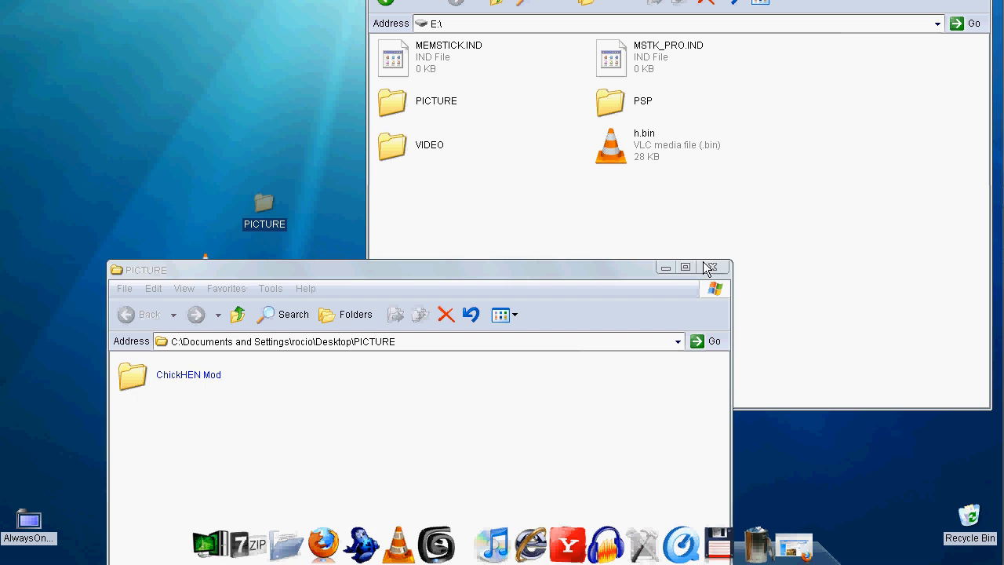
- Close the PICTURE window and copy h.bin to E:\, replacing the existing file
{"action": "left_click", "coordinate": [712, 267]}
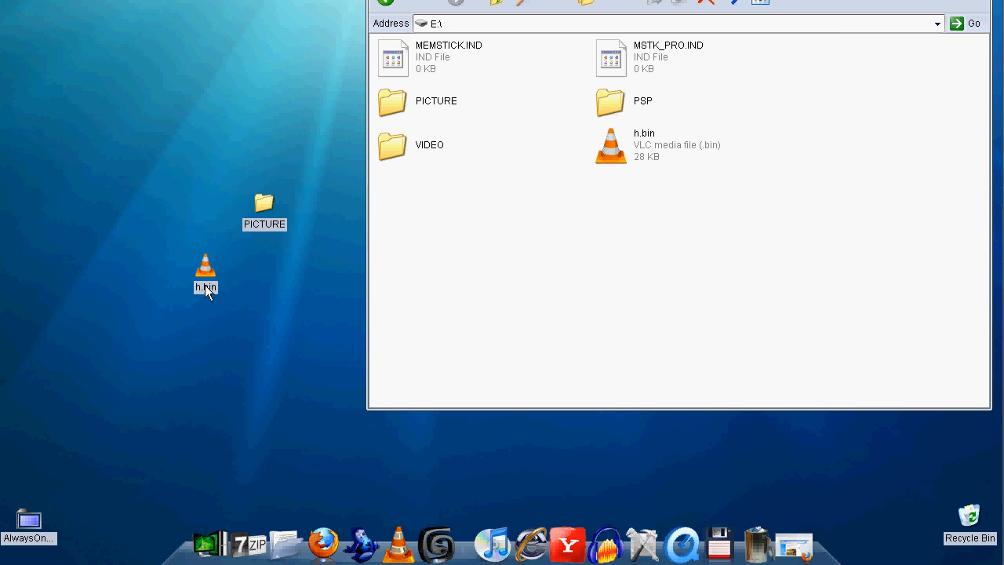
{"action": "left_click_drag", "start_coordinate": [205, 275], "coordinate": [423, 278]}
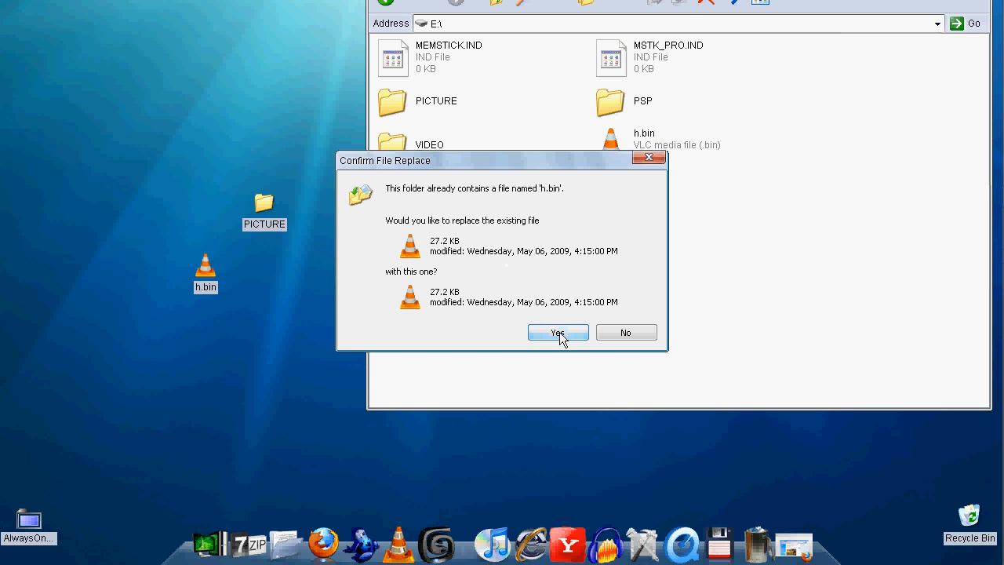
{"action": "left_click", "coordinate": [557, 332]}
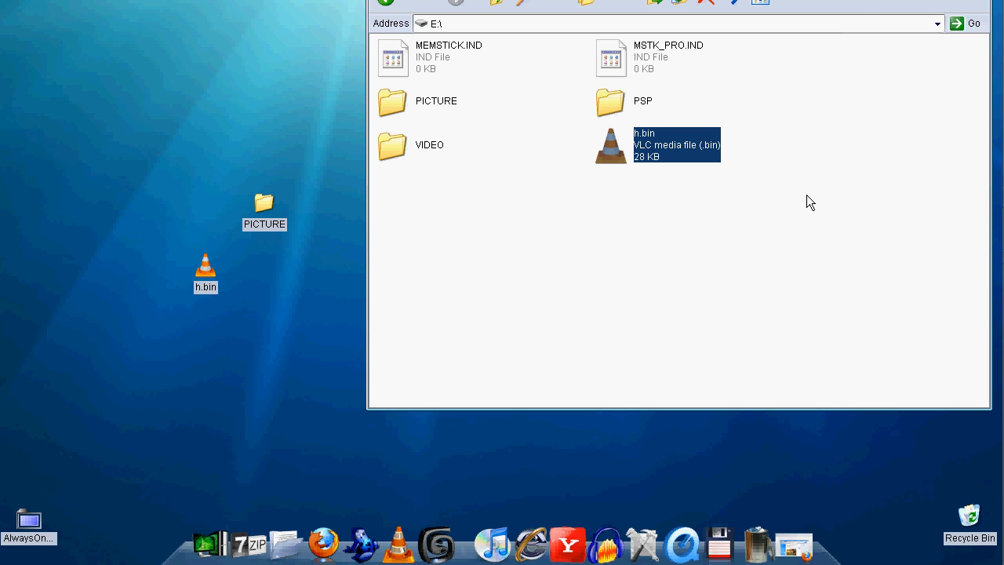
{"action": "mouse_move", "coordinate": [799, 532]}
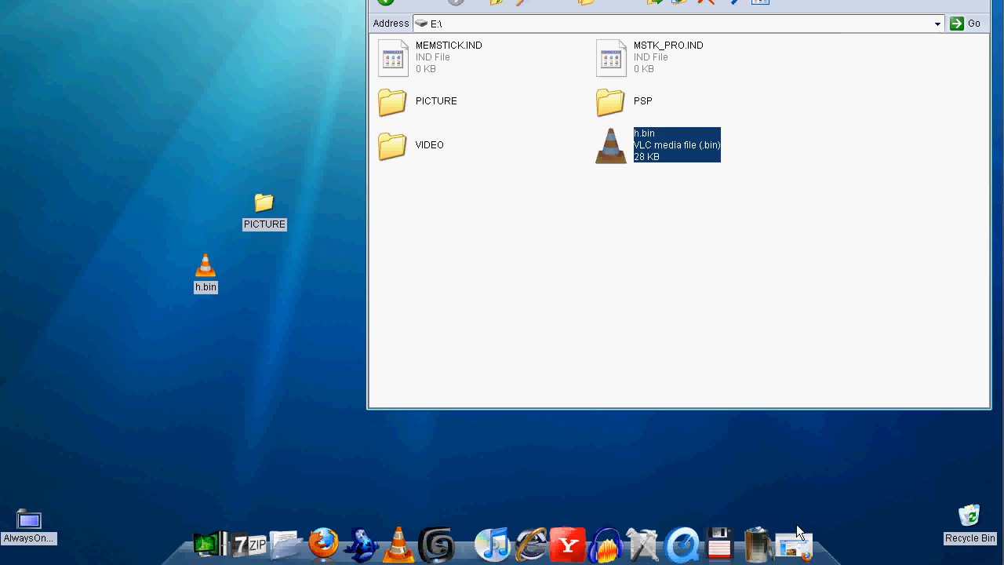